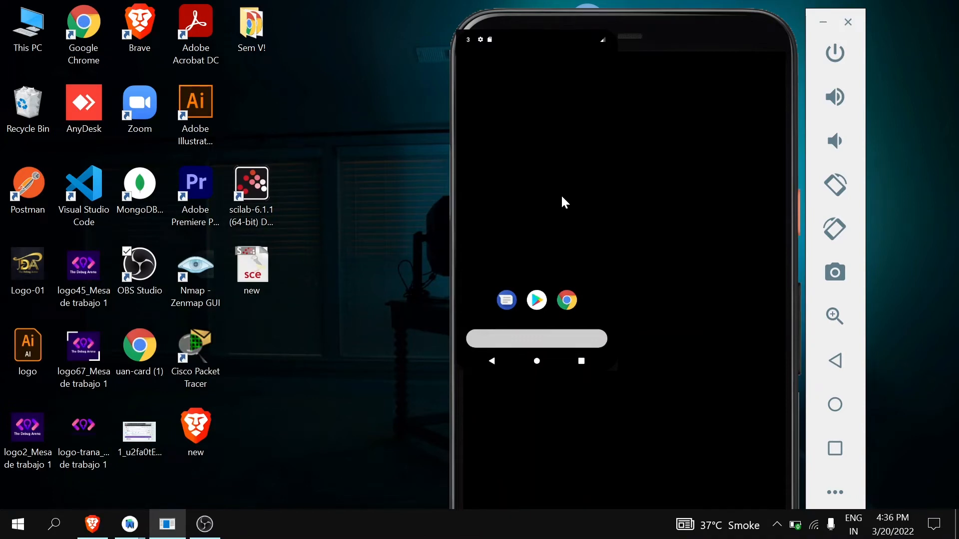
mouse_move(531, 312)
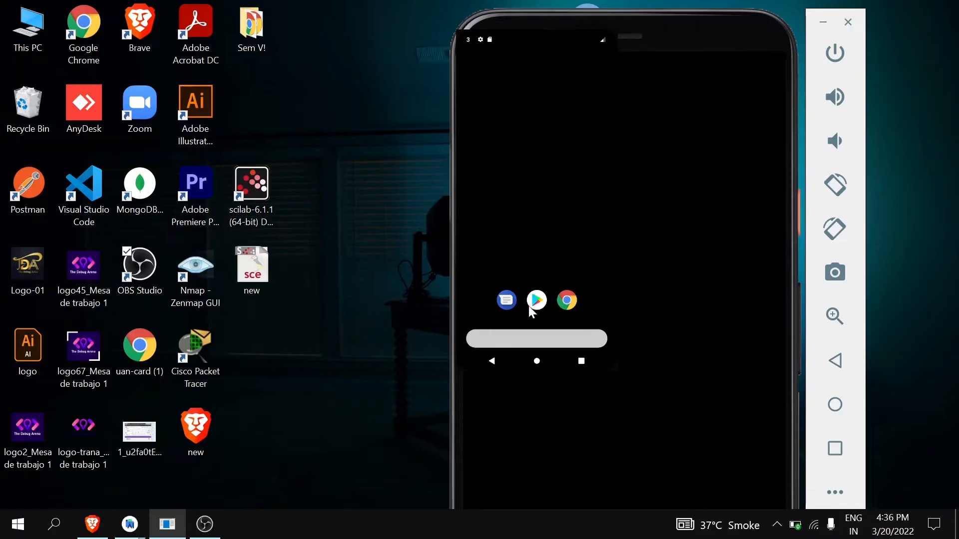
mouse_move(656, 286)
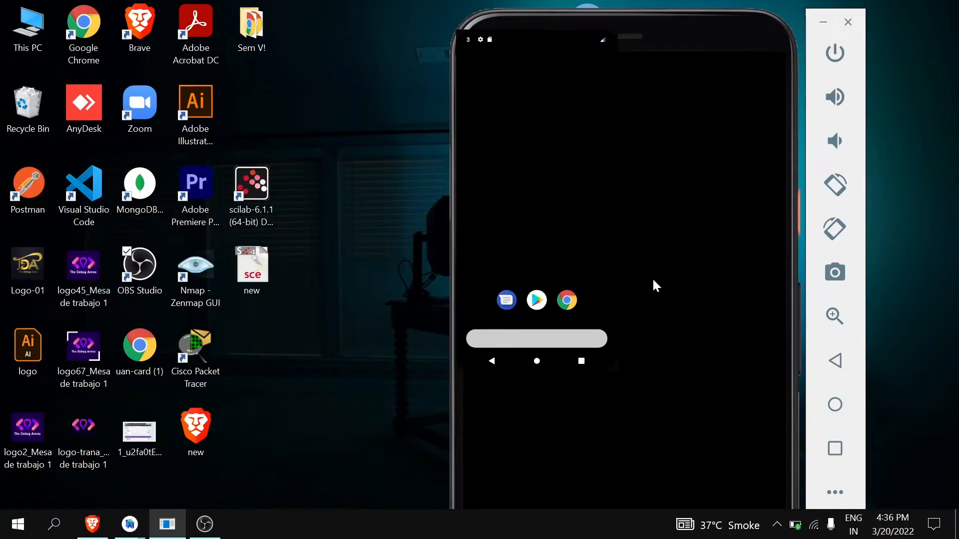
mouse_move(521, 143)
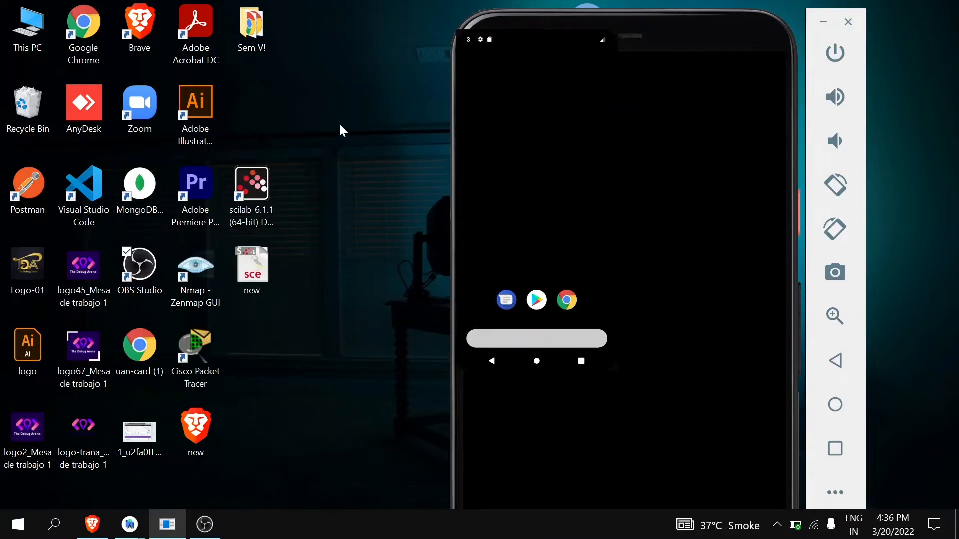
mouse_move(325, 243)
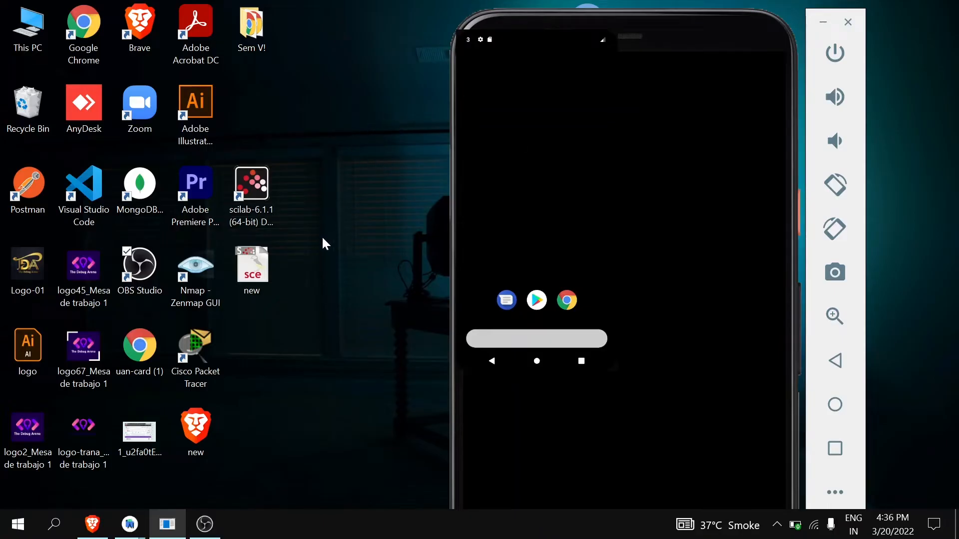
- Browse from Local Disk (C:) through Users and the user folder into AppData\Local
click(242, 524)
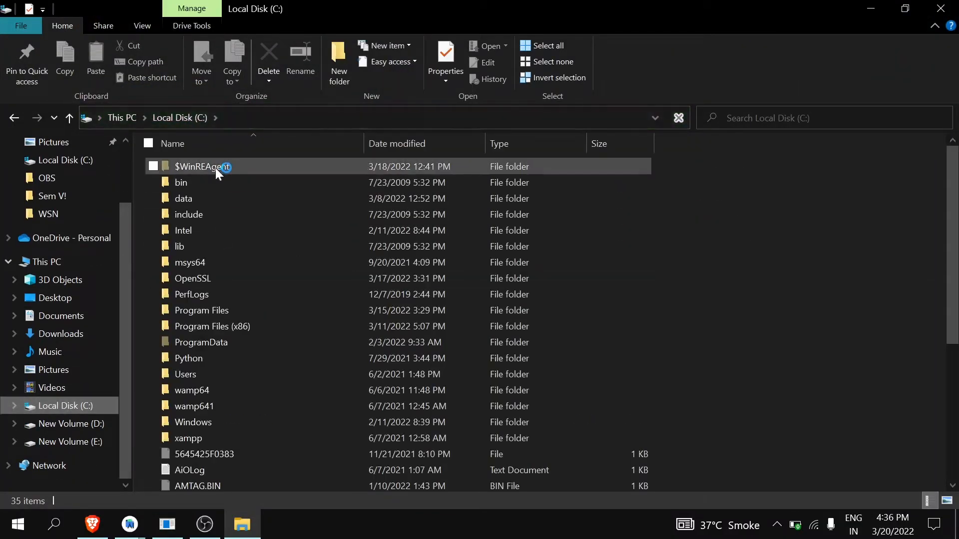
scroll(down, 3)
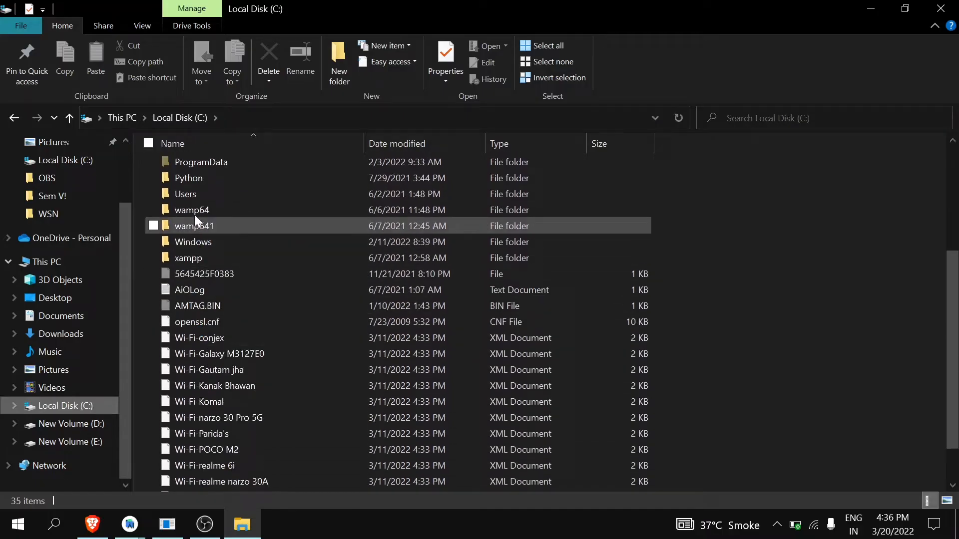
double_click(186, 194)
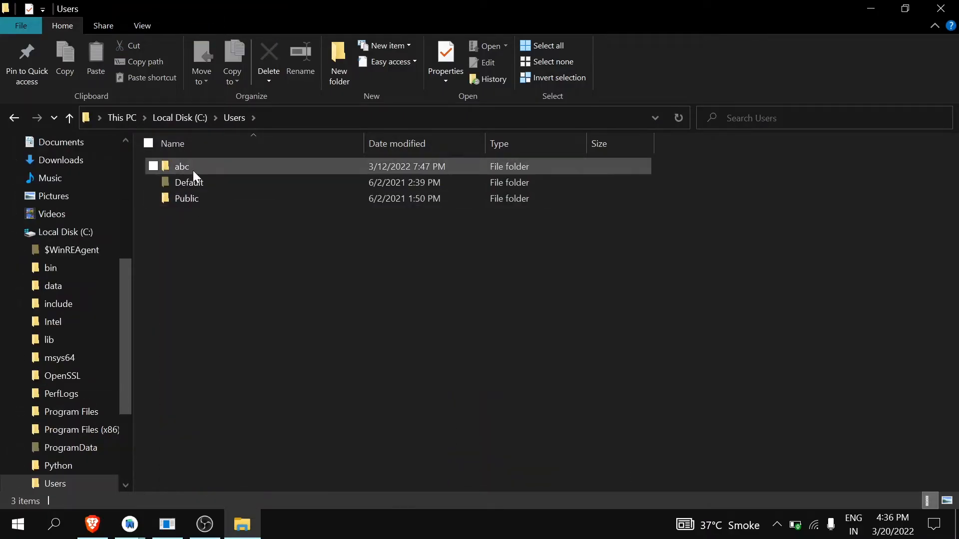
double_click(181, 167)
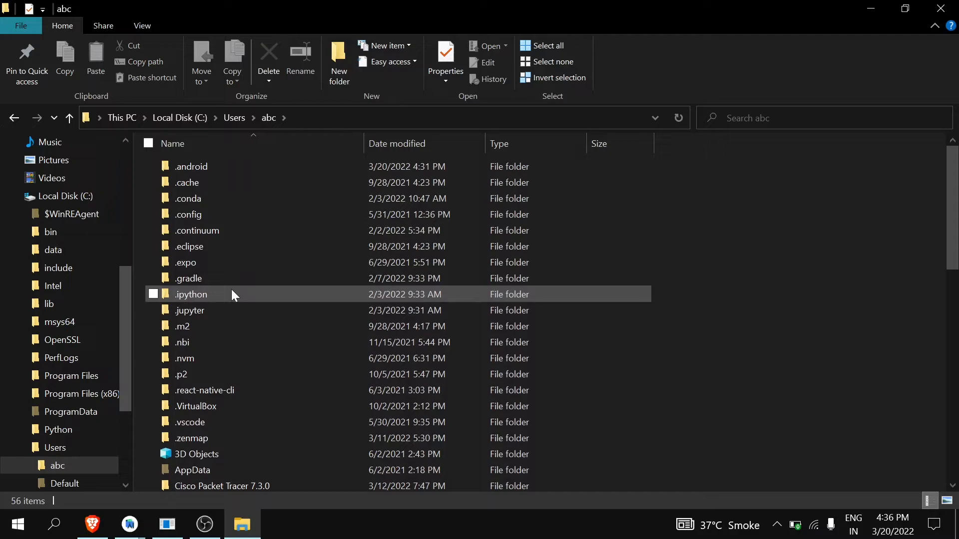
scroll(down, 3)
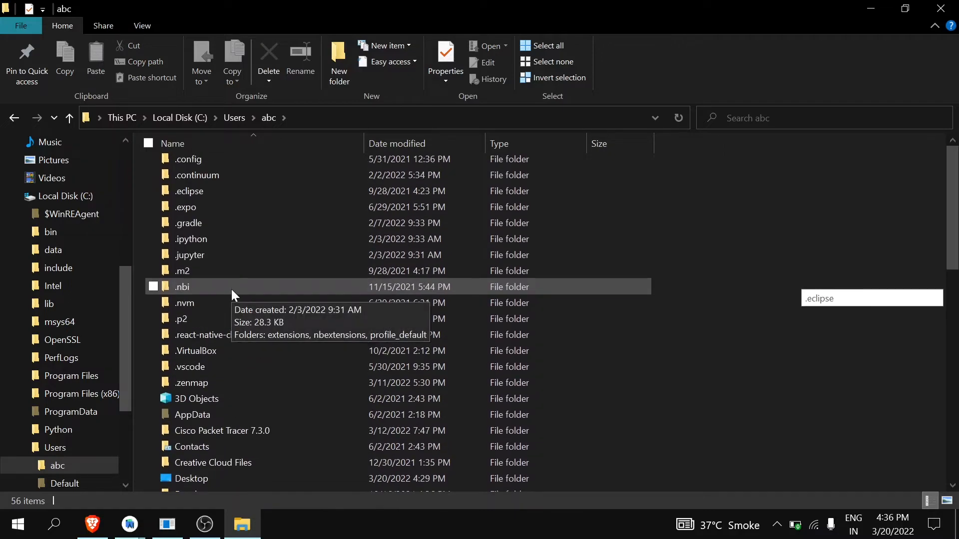
scroll(down, 3)
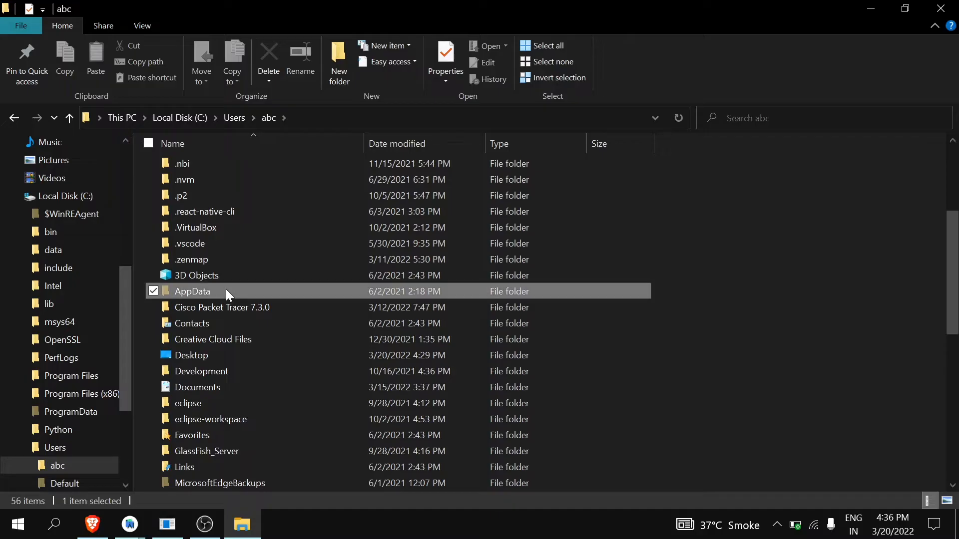
double_click(192, 291)
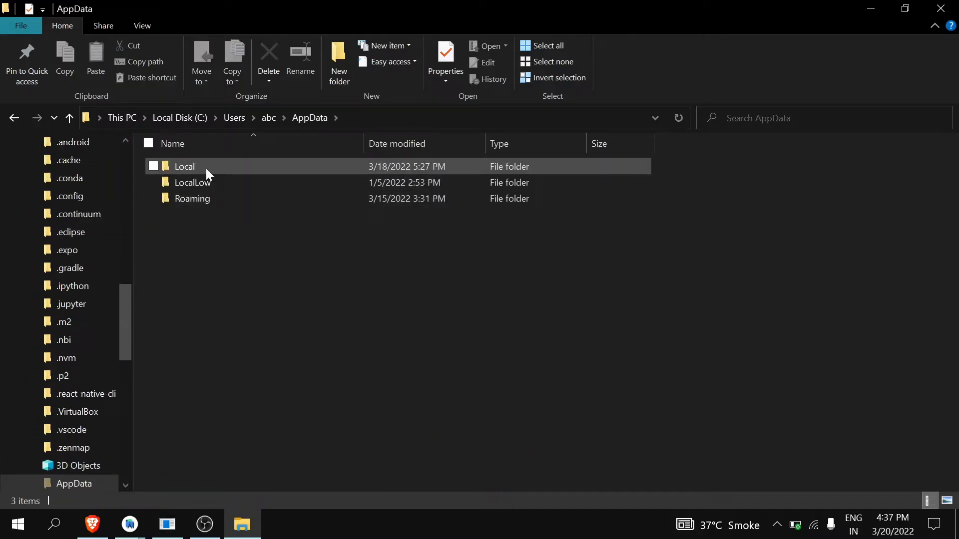
double_click(184, 167)
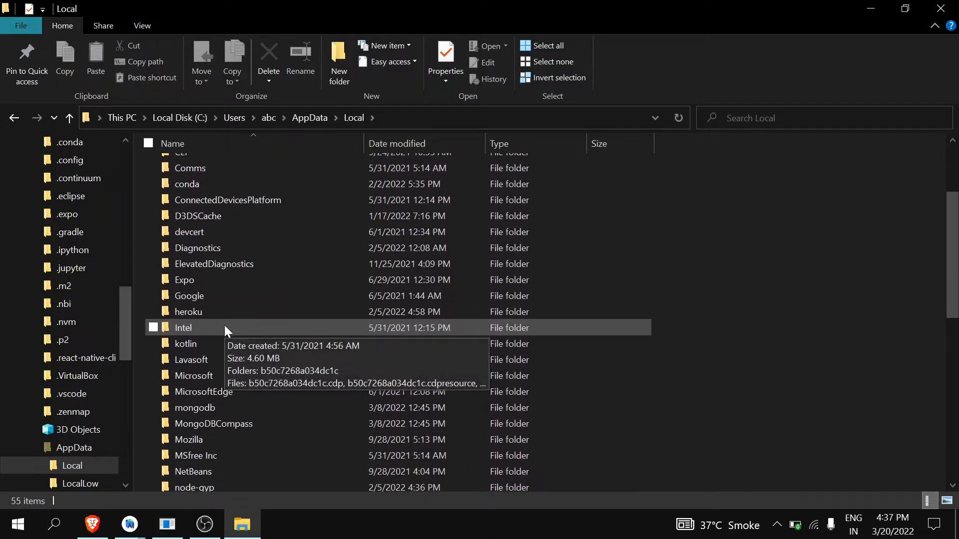
- Continue into Android > Sdk > emulator > qemu
scroll(down, 3)
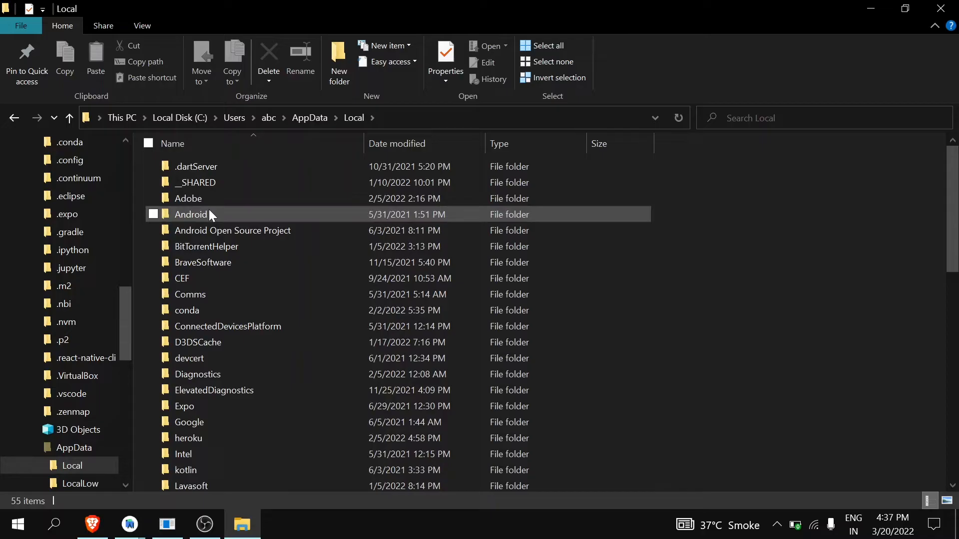
double_click(190, 214)
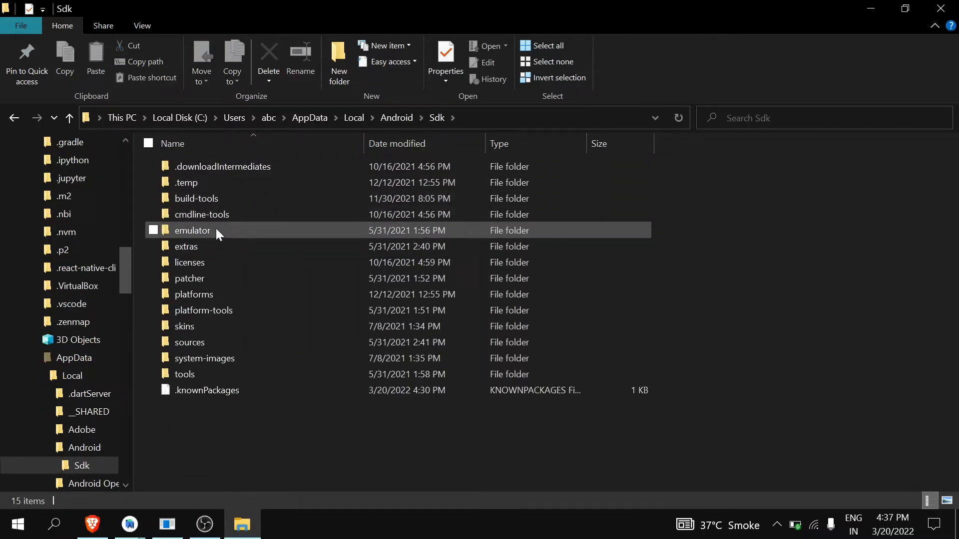
double_click(192, 230)
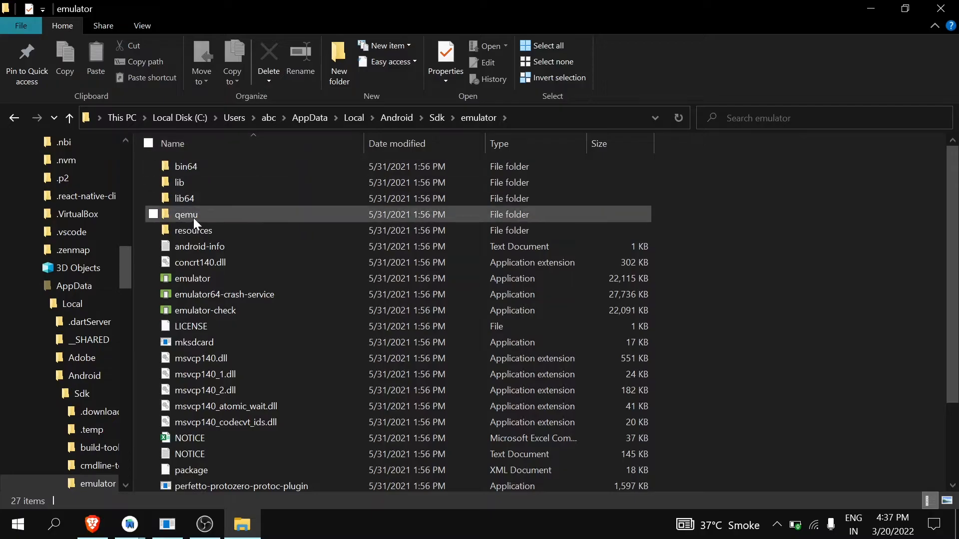
double_click(186, 215)
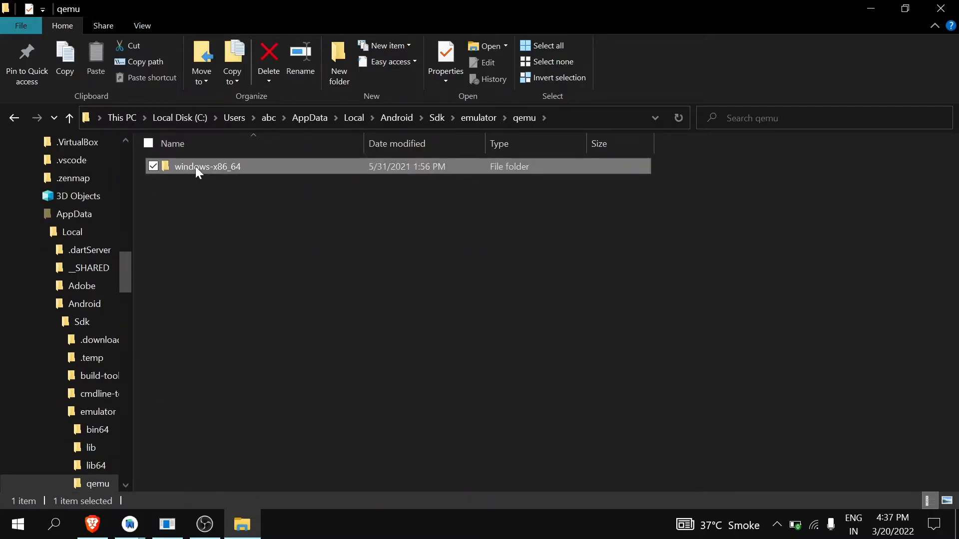
- Enter windows-x86_64 and show the Properties of qemu-system-x86_64
double_click(207, 167)
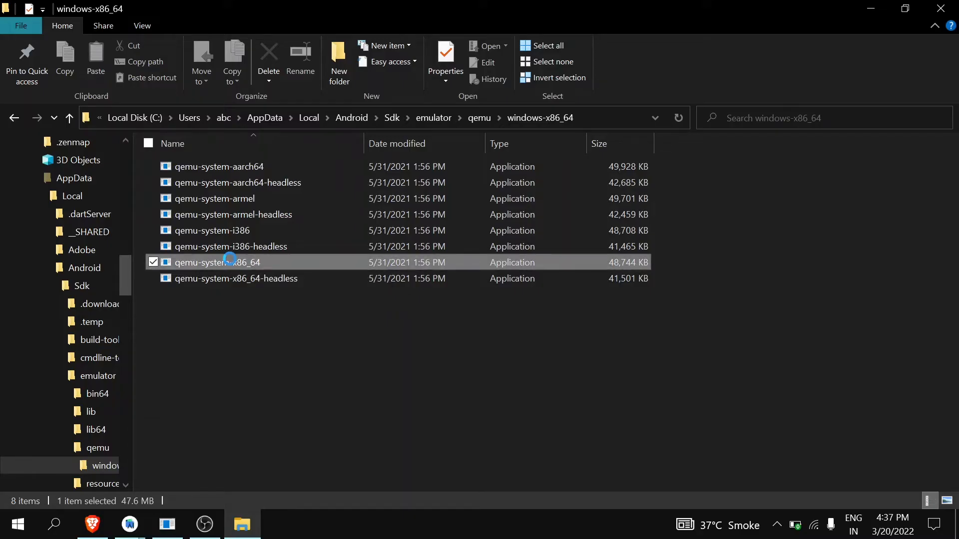
mouse_move(282, 364)
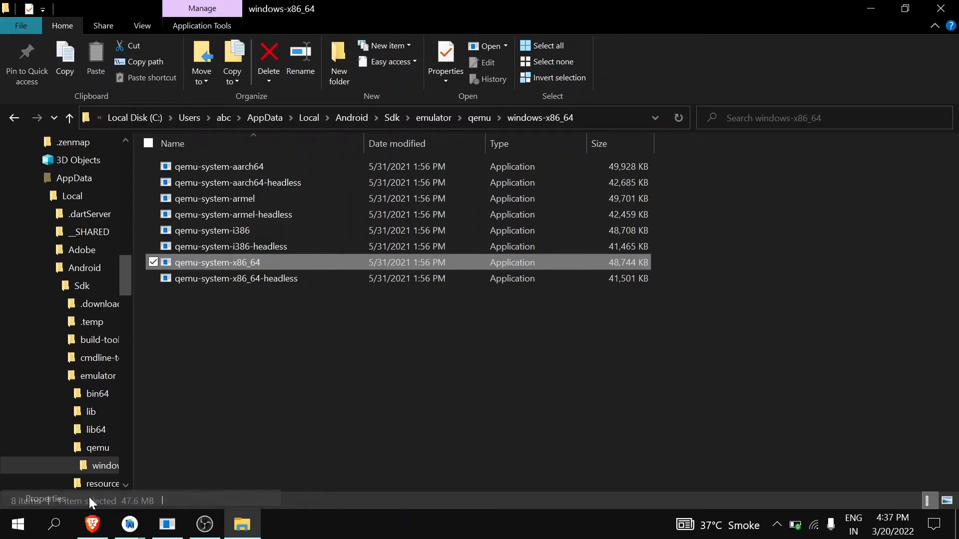
click(445, 55)
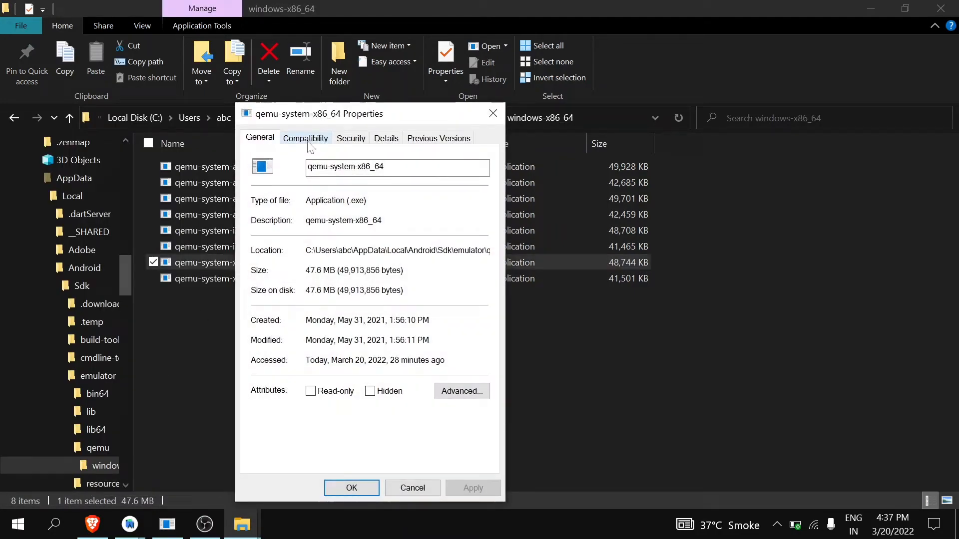
- Under Compatibility, override high DPI scaling with scaling performed by System and apply it
click(305, 137)
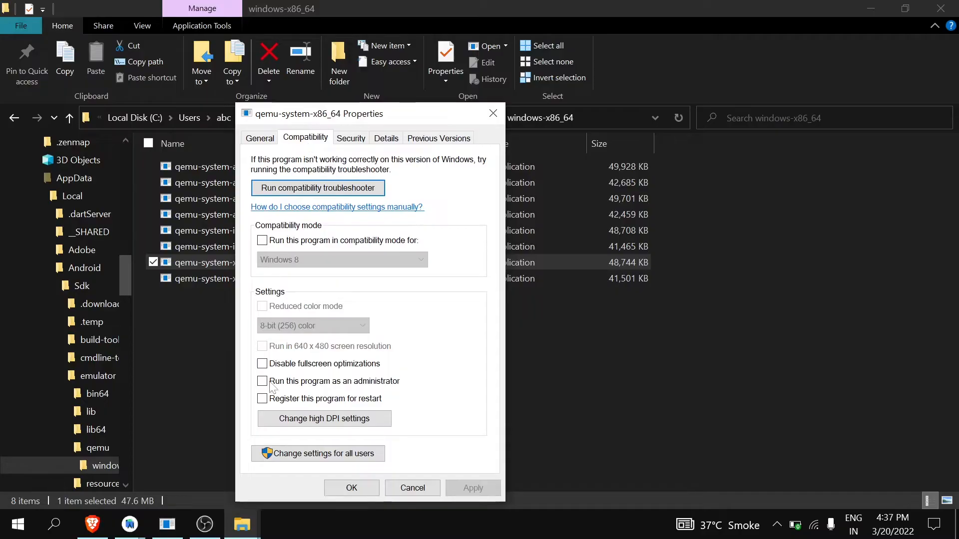
click(323, 419)
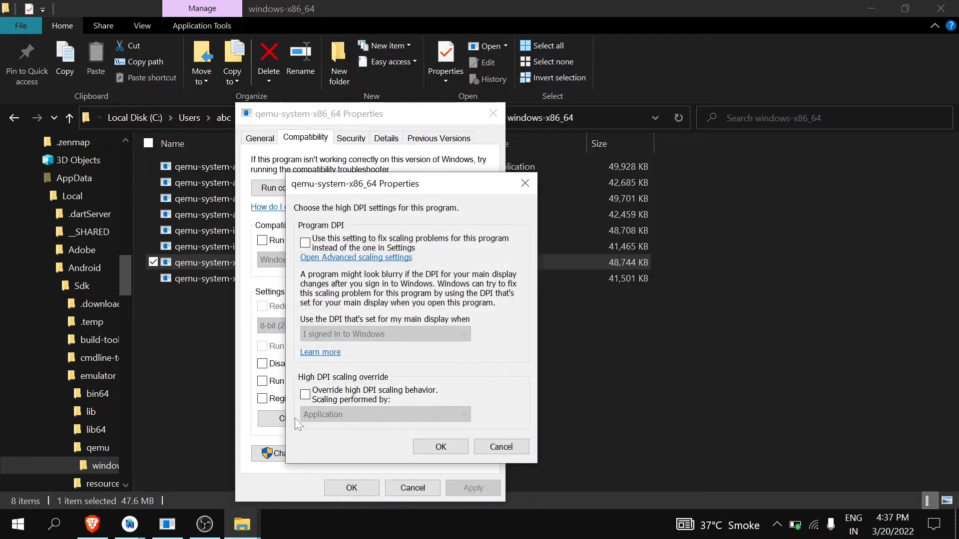
click(305, 394)
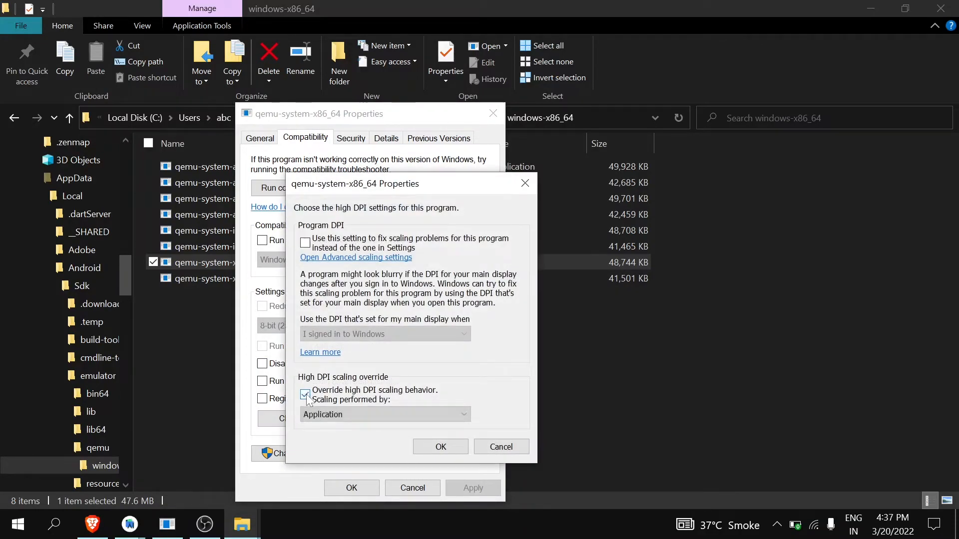
click(304, 395)
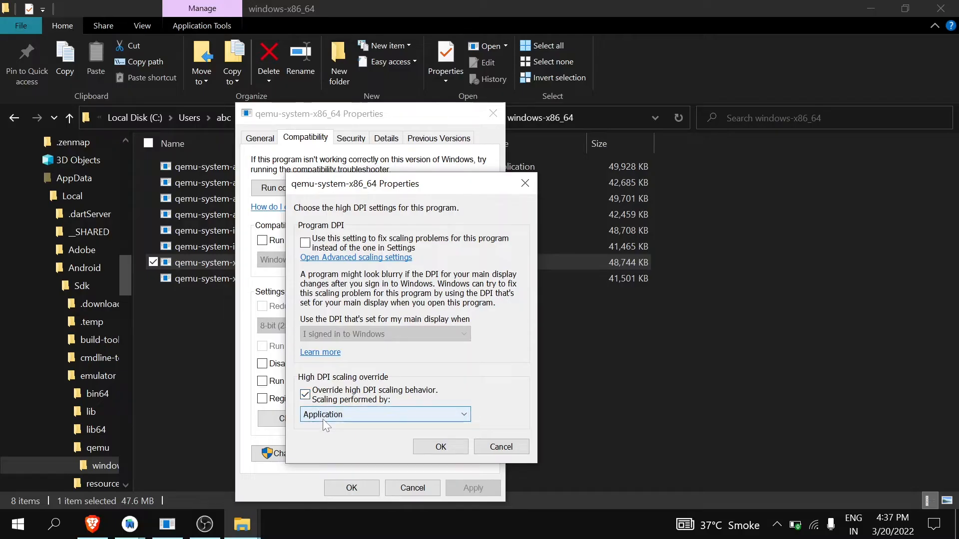
click(384, 414)
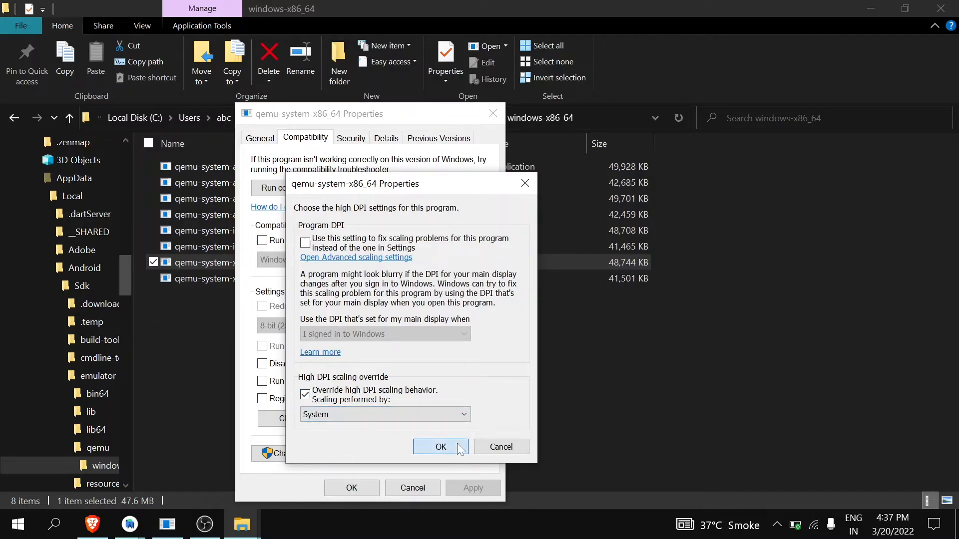
click(439, 448)
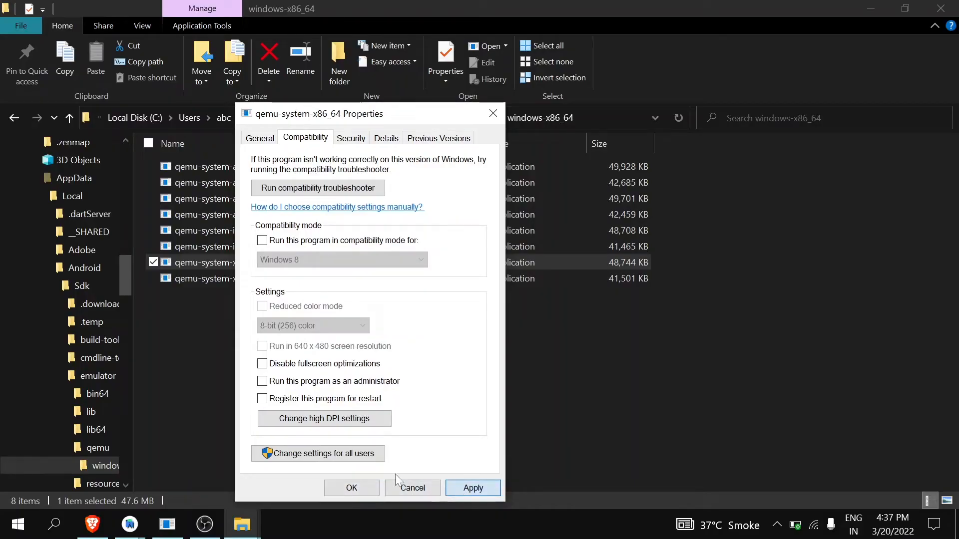
click(413, 488)
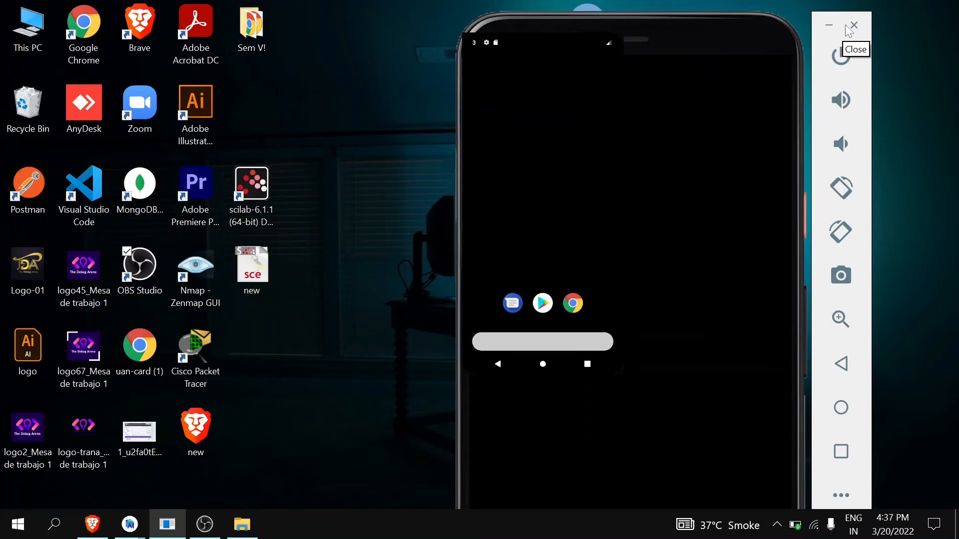
mouse_move(855, 26)
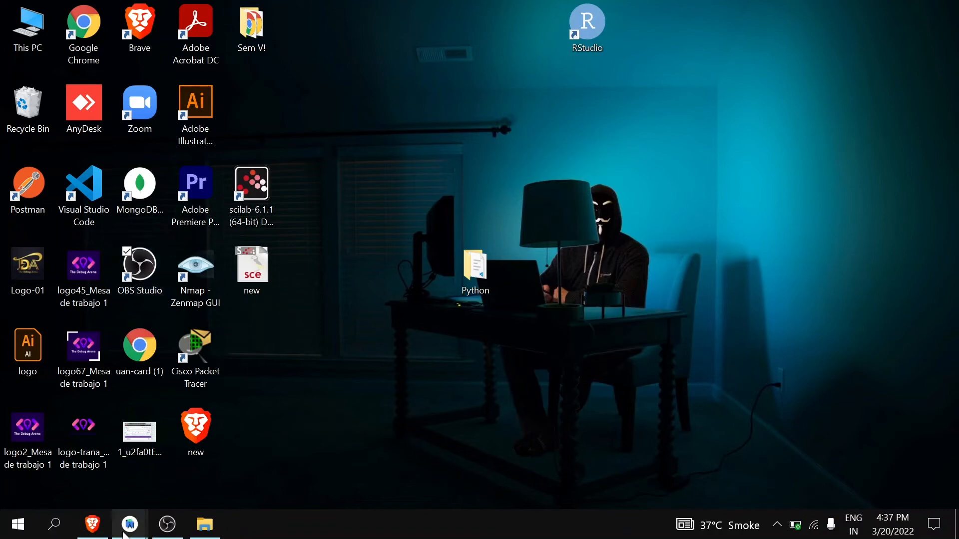
- Bring up the Android Virtual Device Manager from the taskbar
click(129, 525)
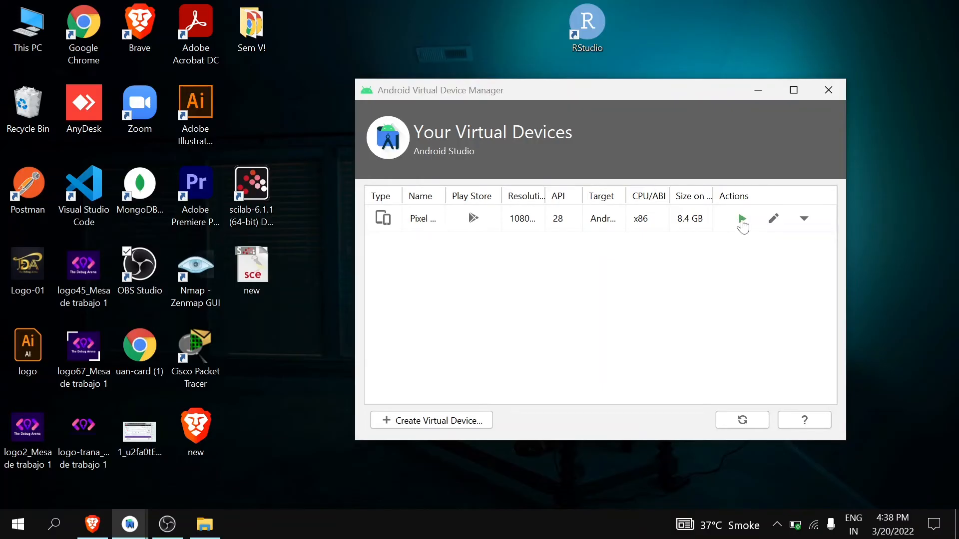
- Launch the Pixel_4_API_28 device and dismiss the process-killed notice
click(740, 219)
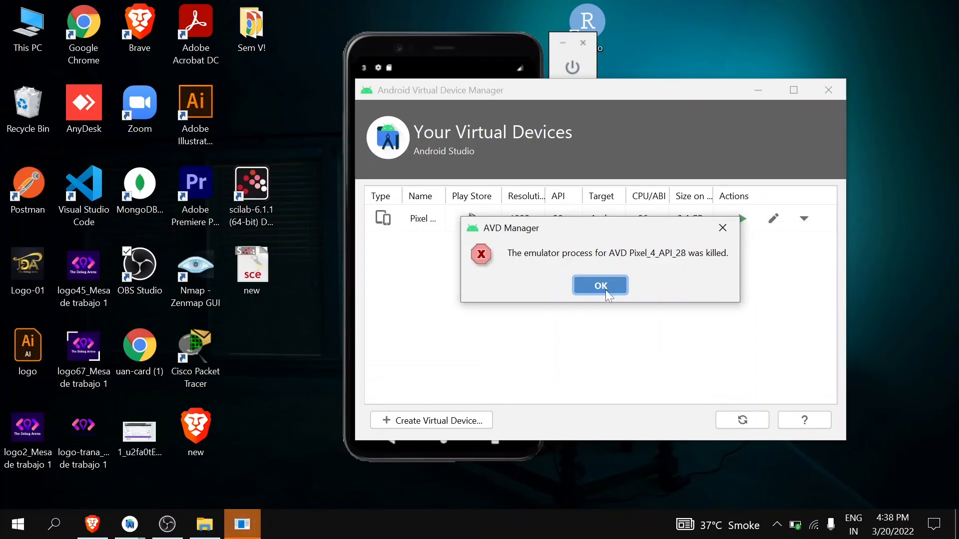
click(599, 286)
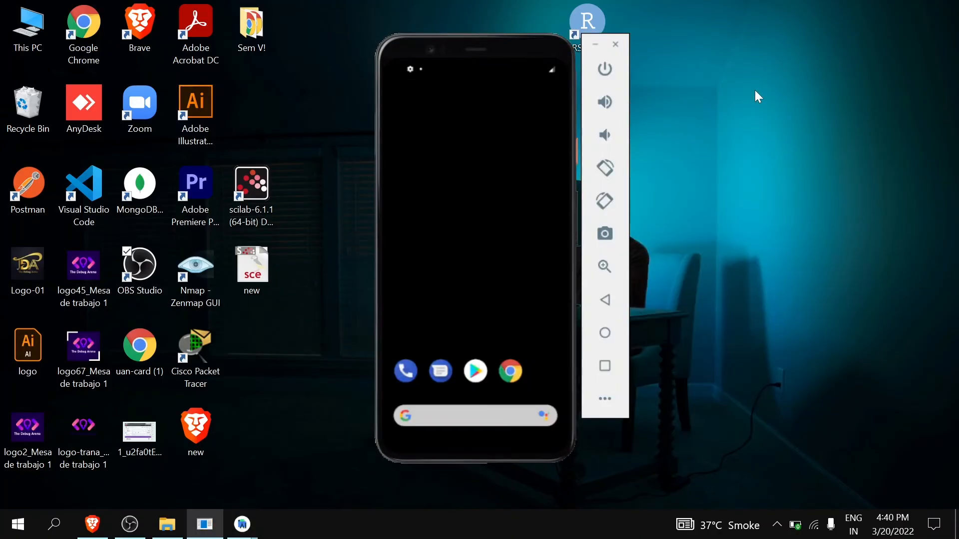
mouse_move(512, 228)
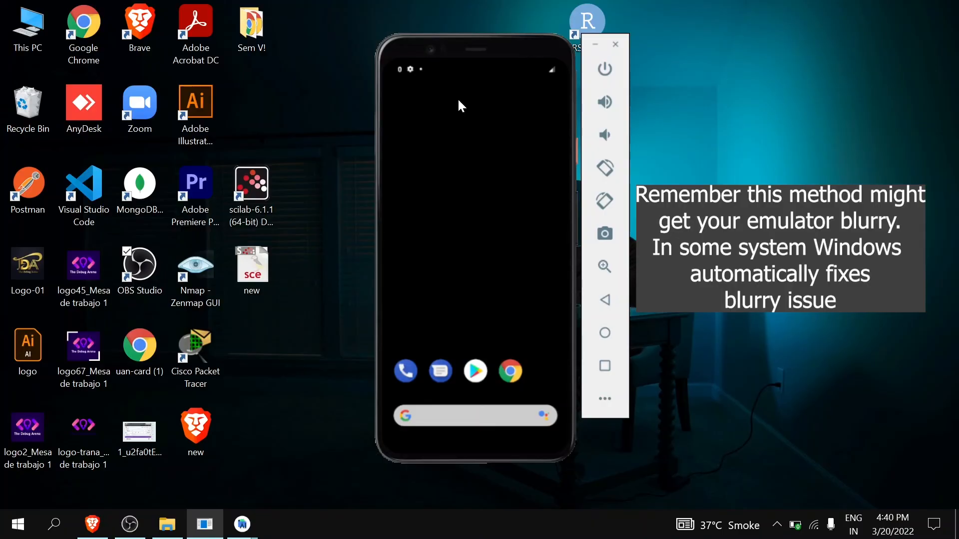
mouse_move(460, 58)
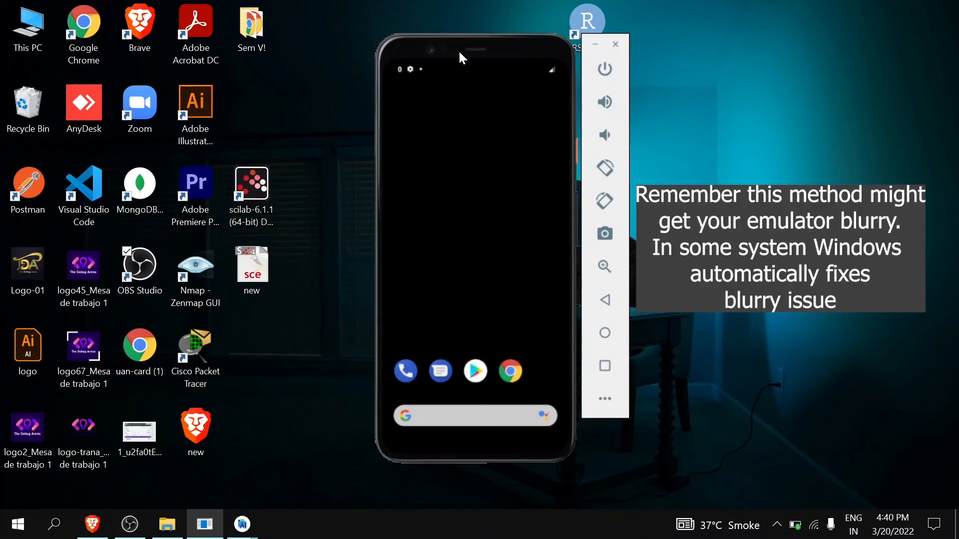
mouse_move(468, 57)
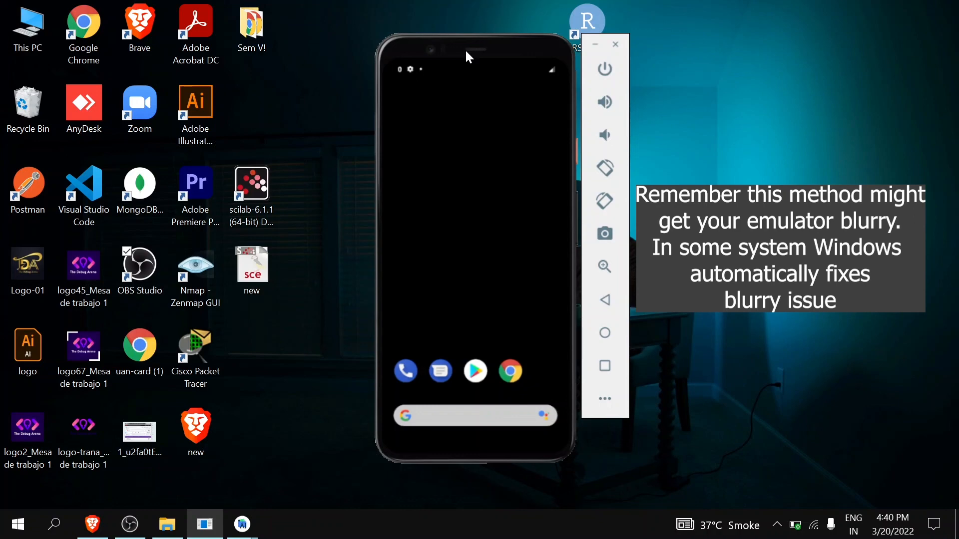
mouse_move(364, 159)
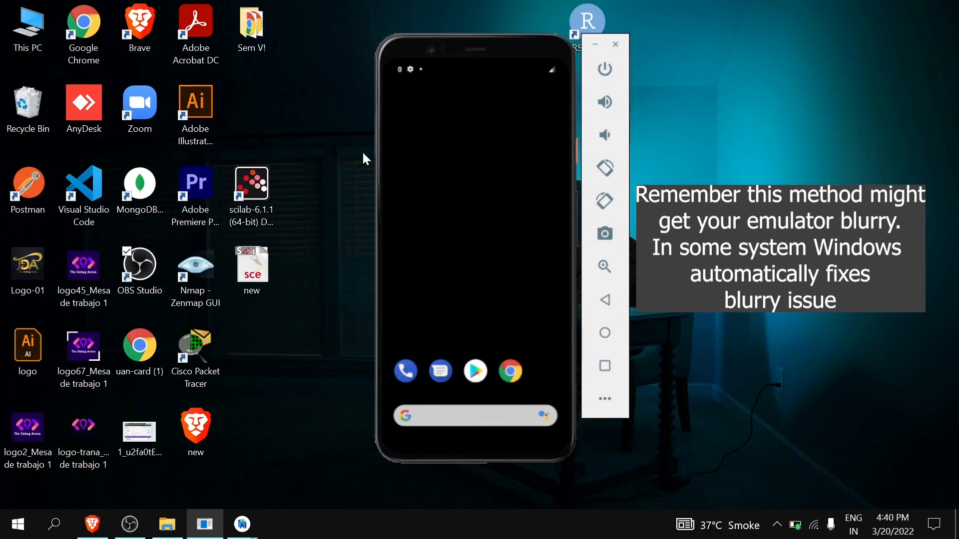